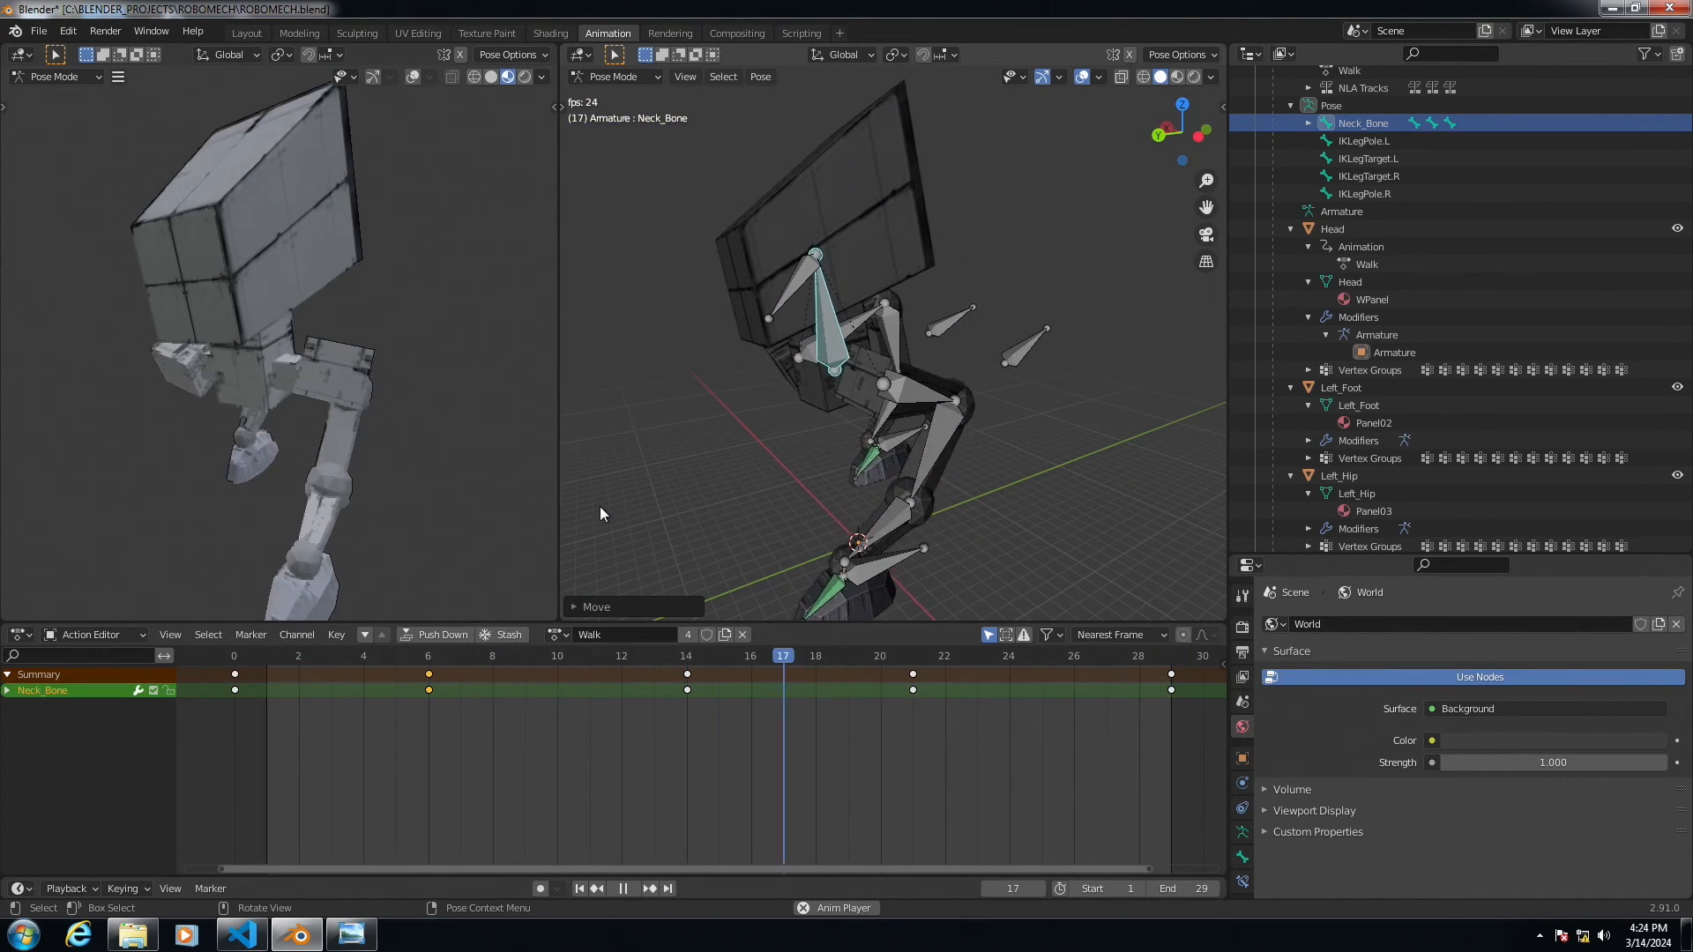
left_click(460, 655)
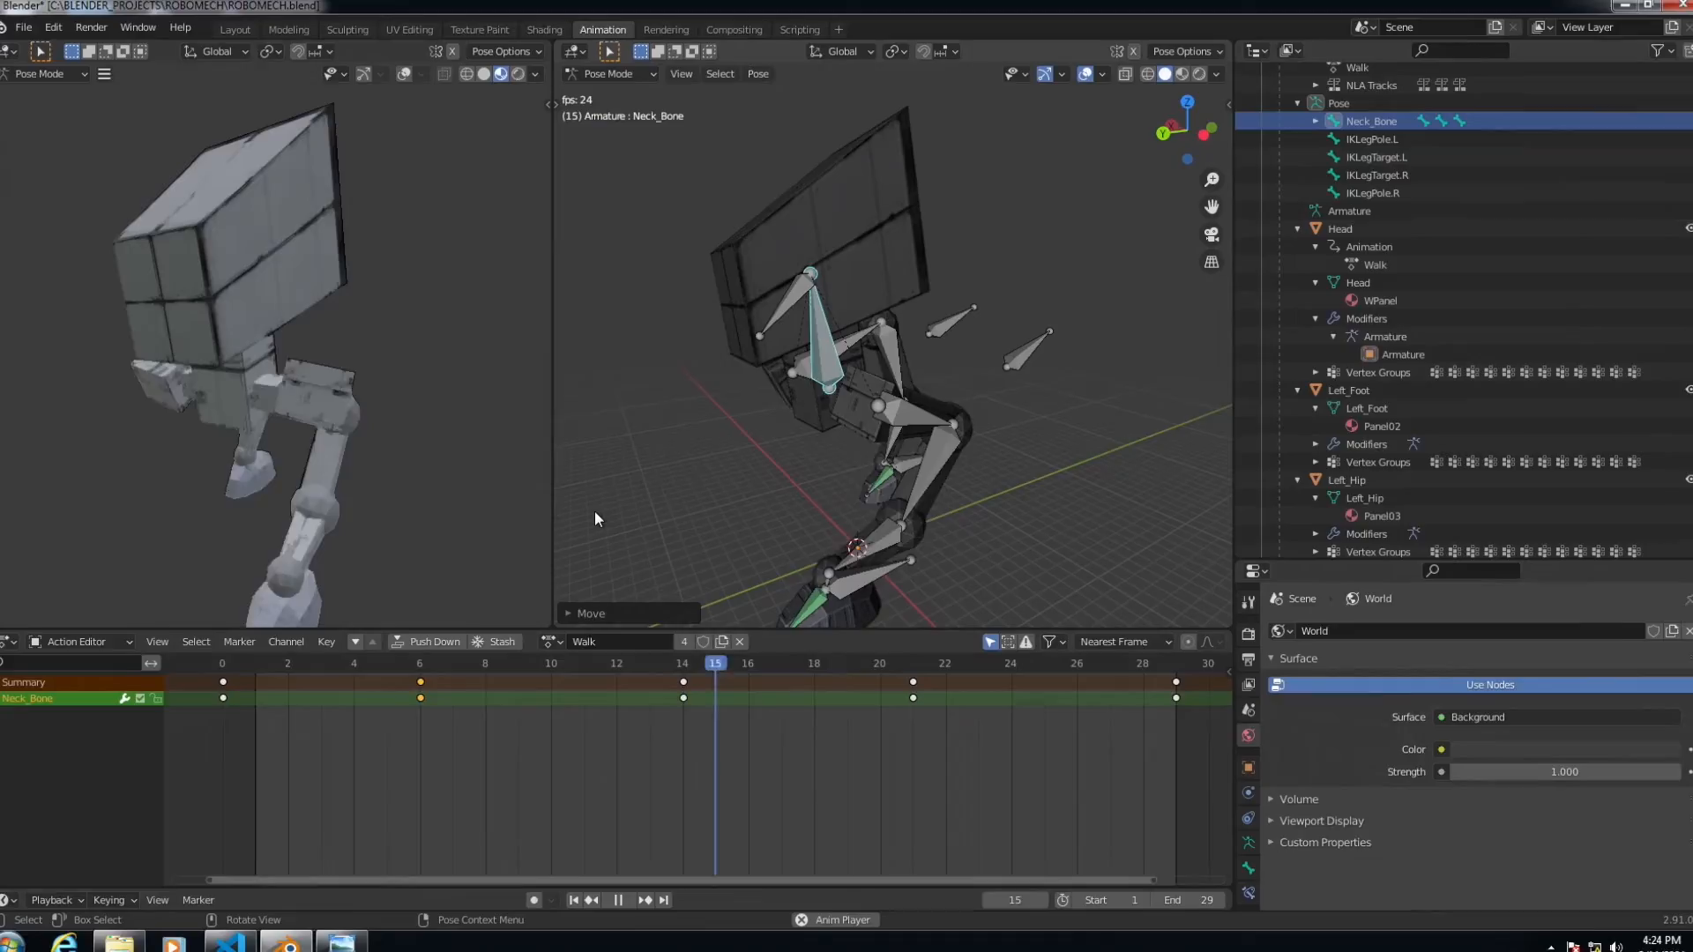
left_click(327, 711)
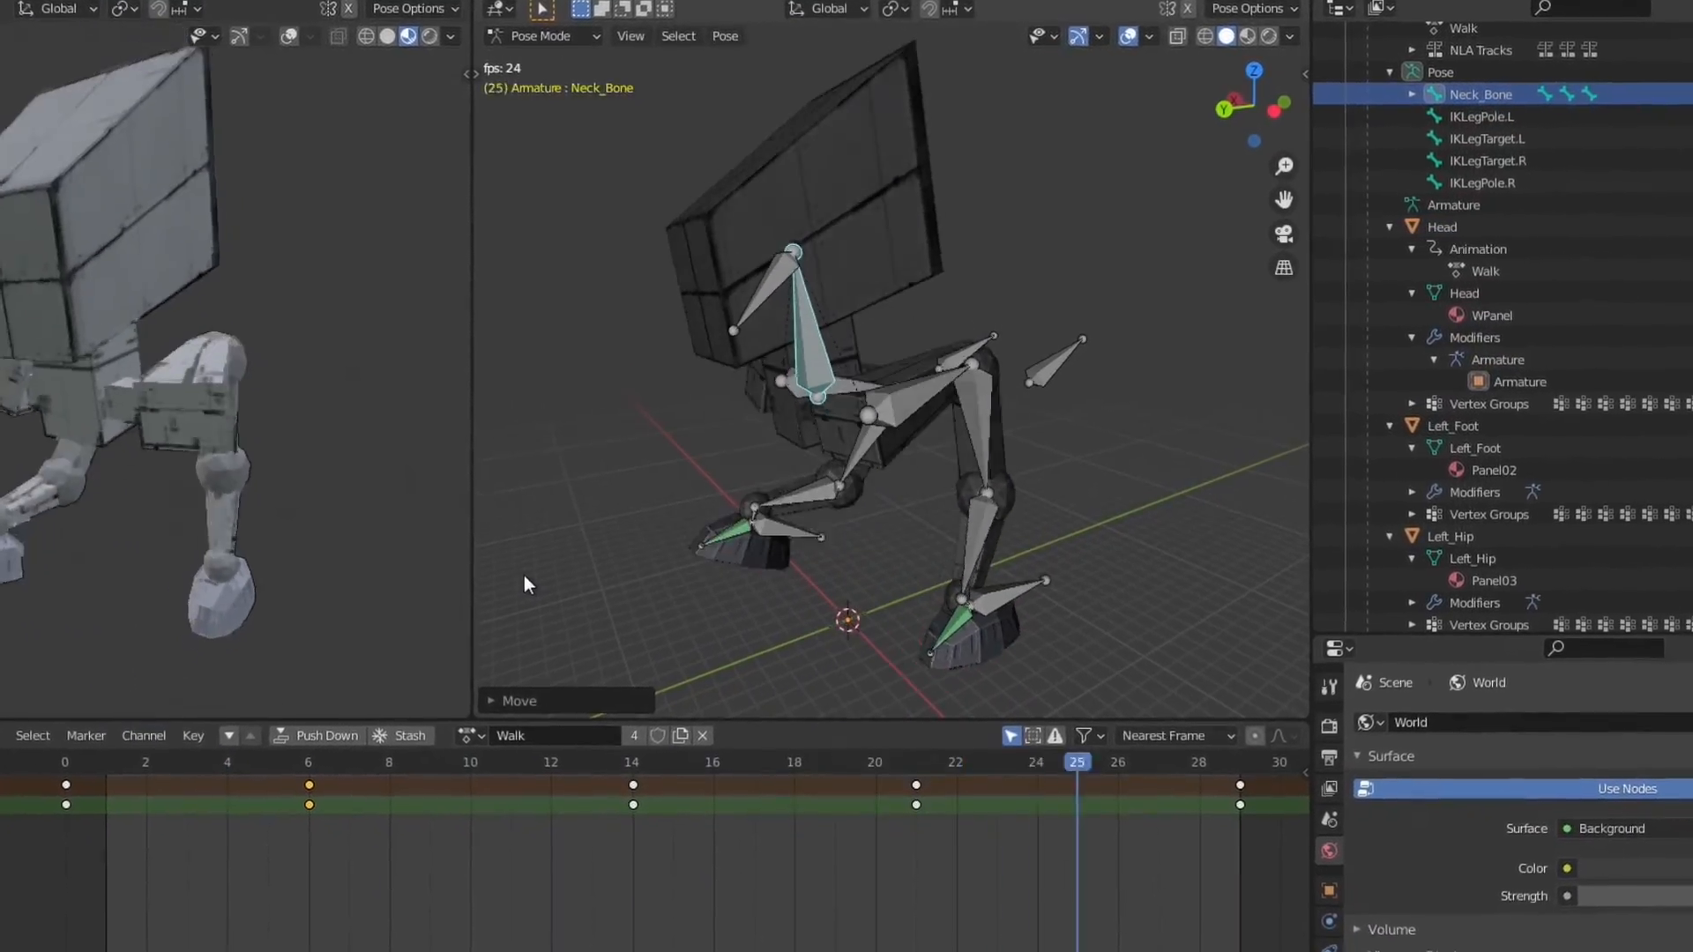
left_click(651, 811)
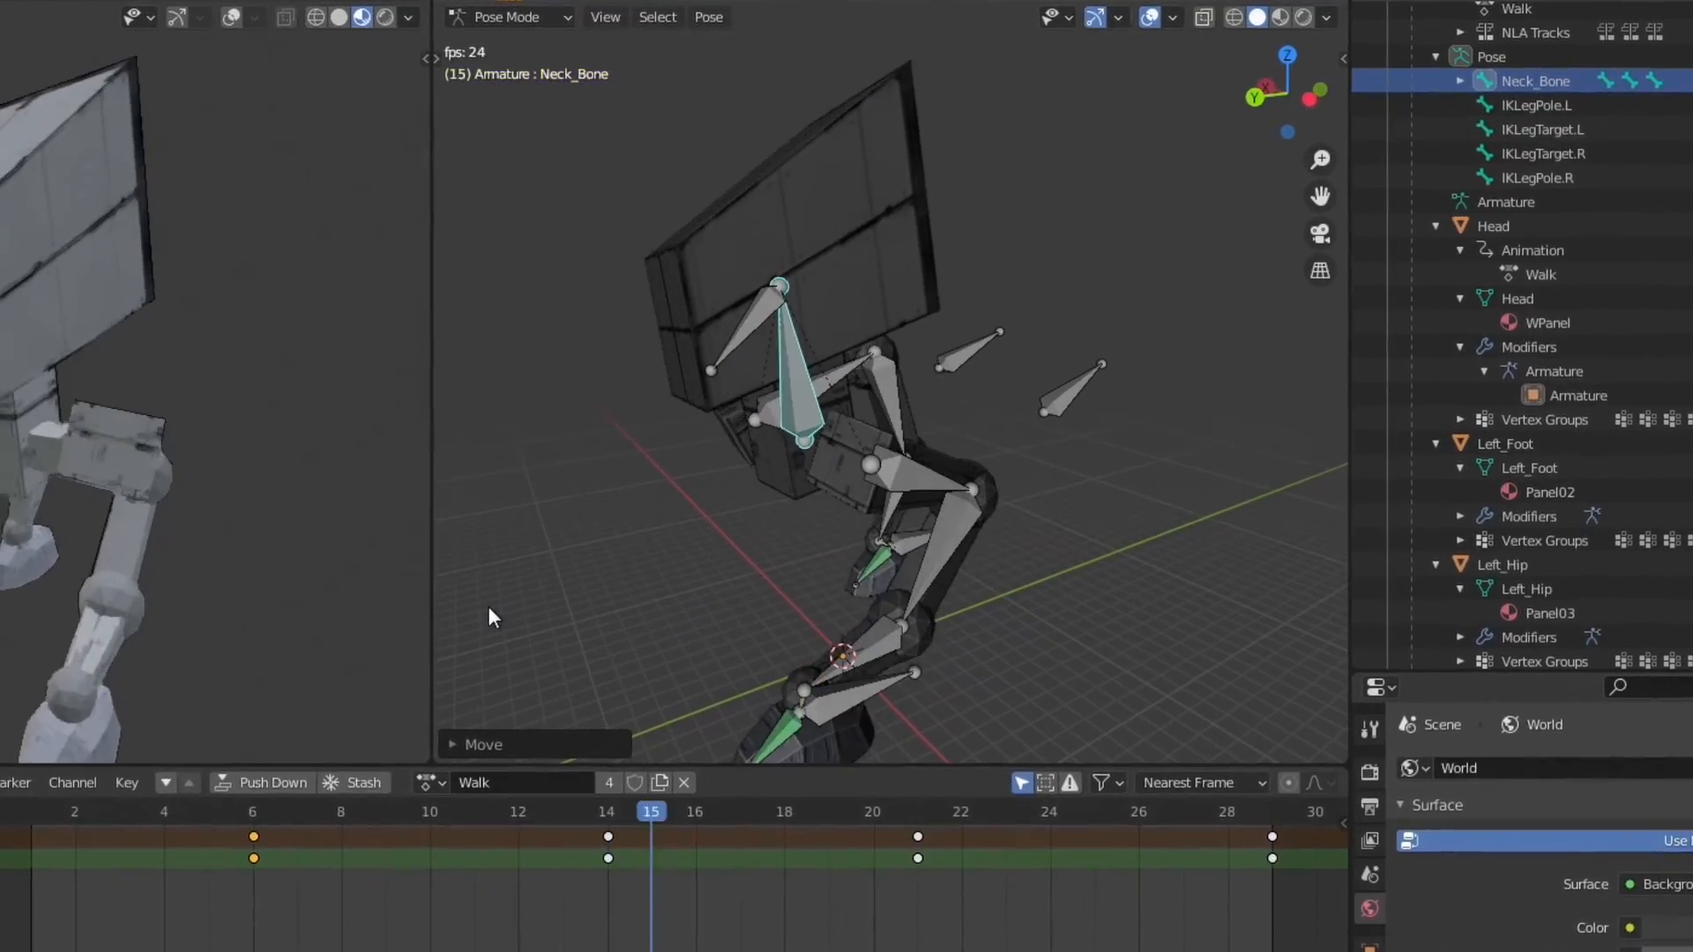